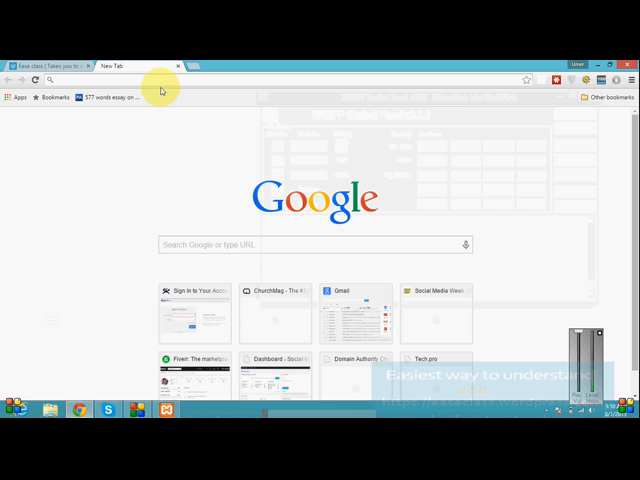
- Navigate a new Chrome tab to the localhost address
text(localhost)
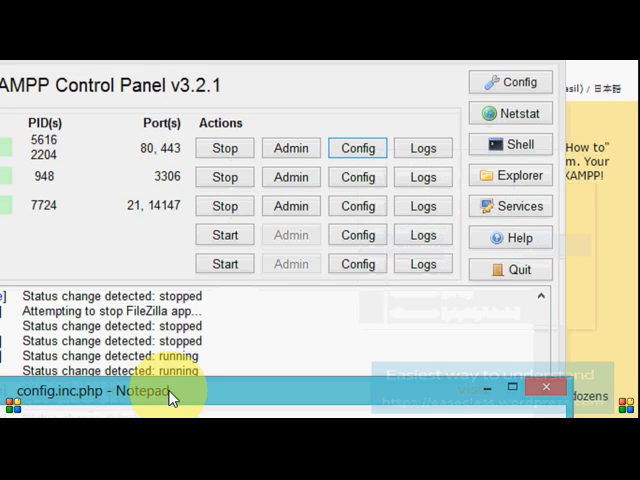
click(100, 392)
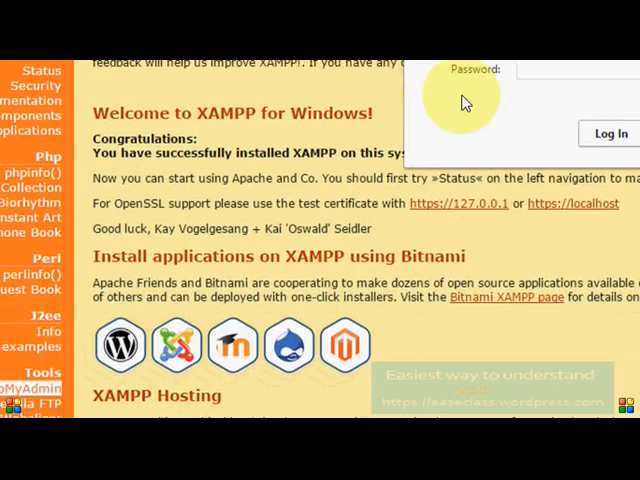
- Begin entering the username 'root' into the phpMyAdmin authentication prompt
text(r)
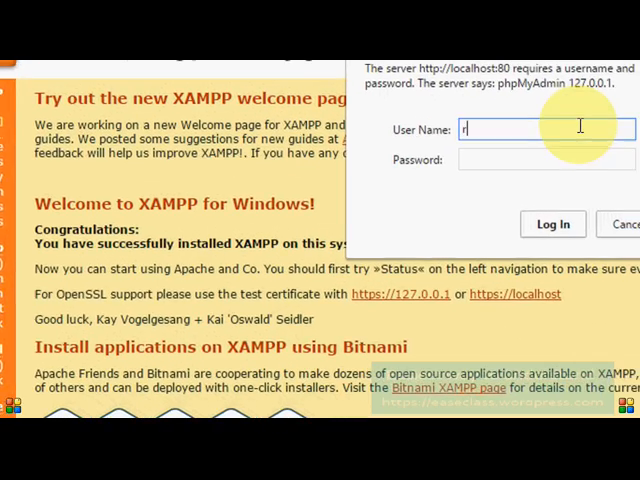